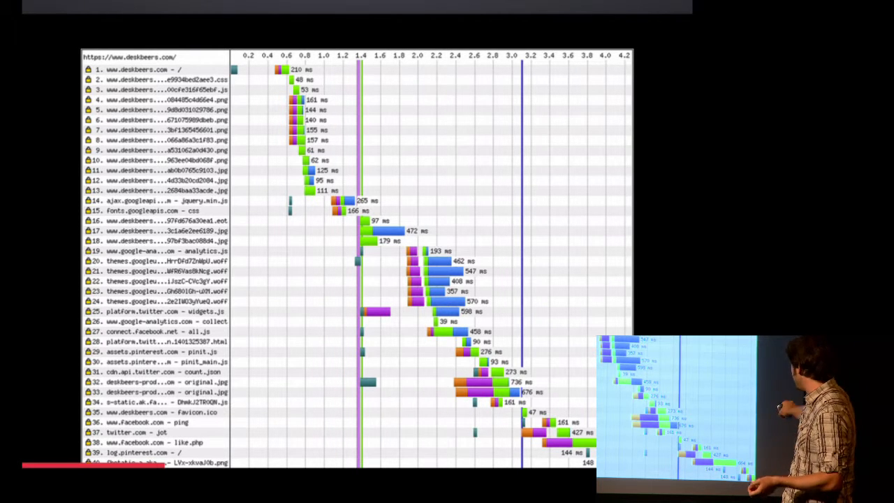
{"action": "mouse_move", "coordinate": [720, 363]}
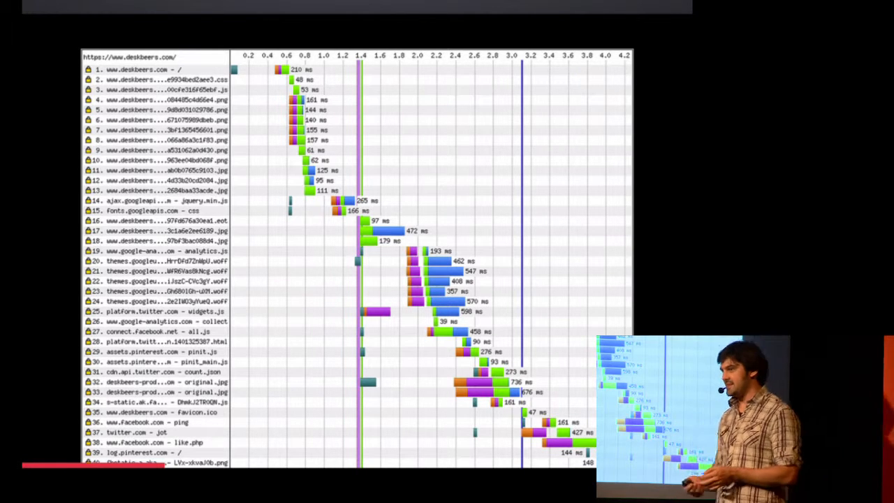
{"action": "key", "text": "right"}
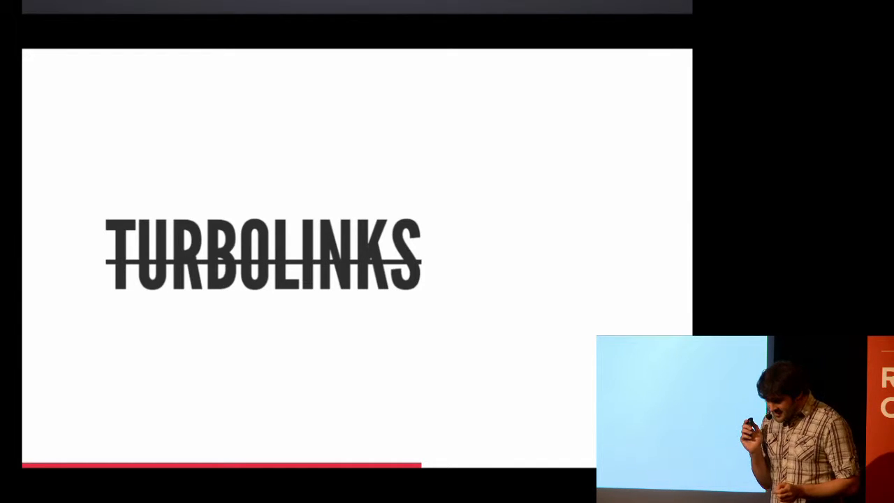
{"action": "key", "text": "Right"}
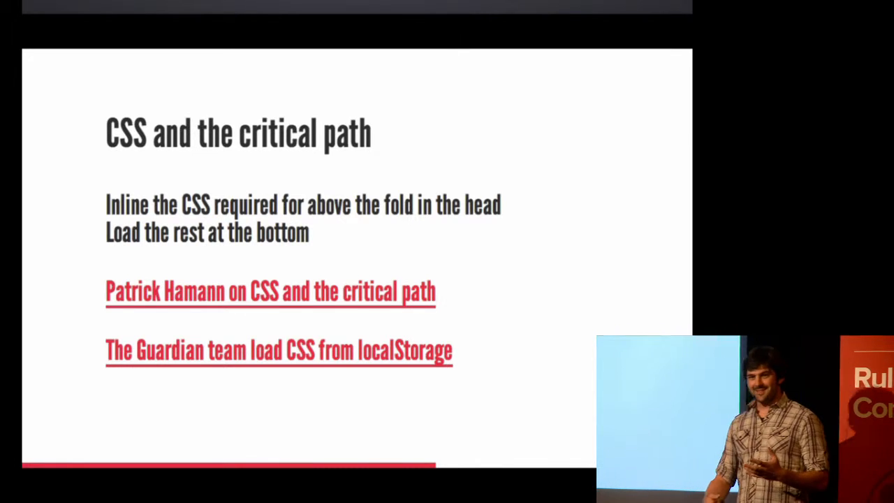
{"action": "key", "text": "right"}
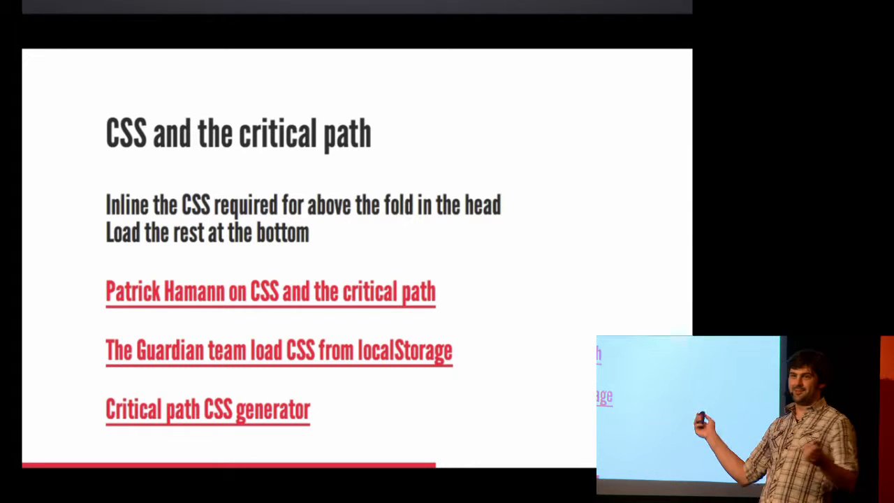
{"action": "key", "text": "Right"}
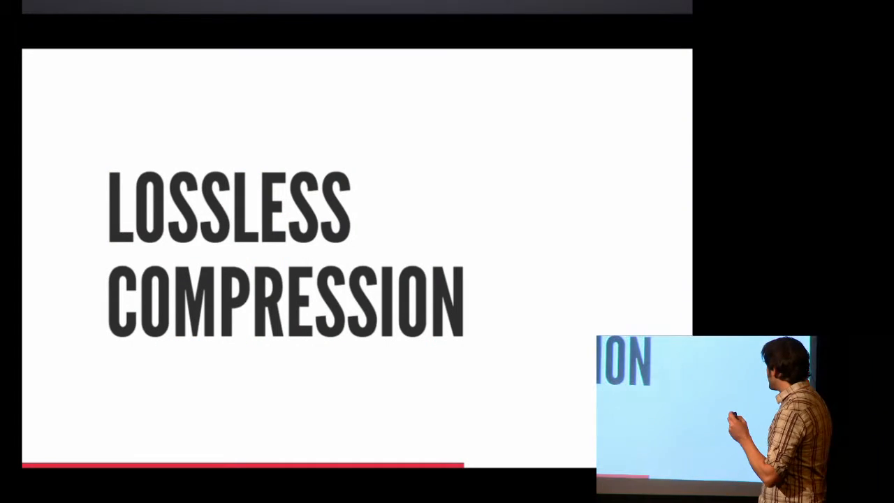